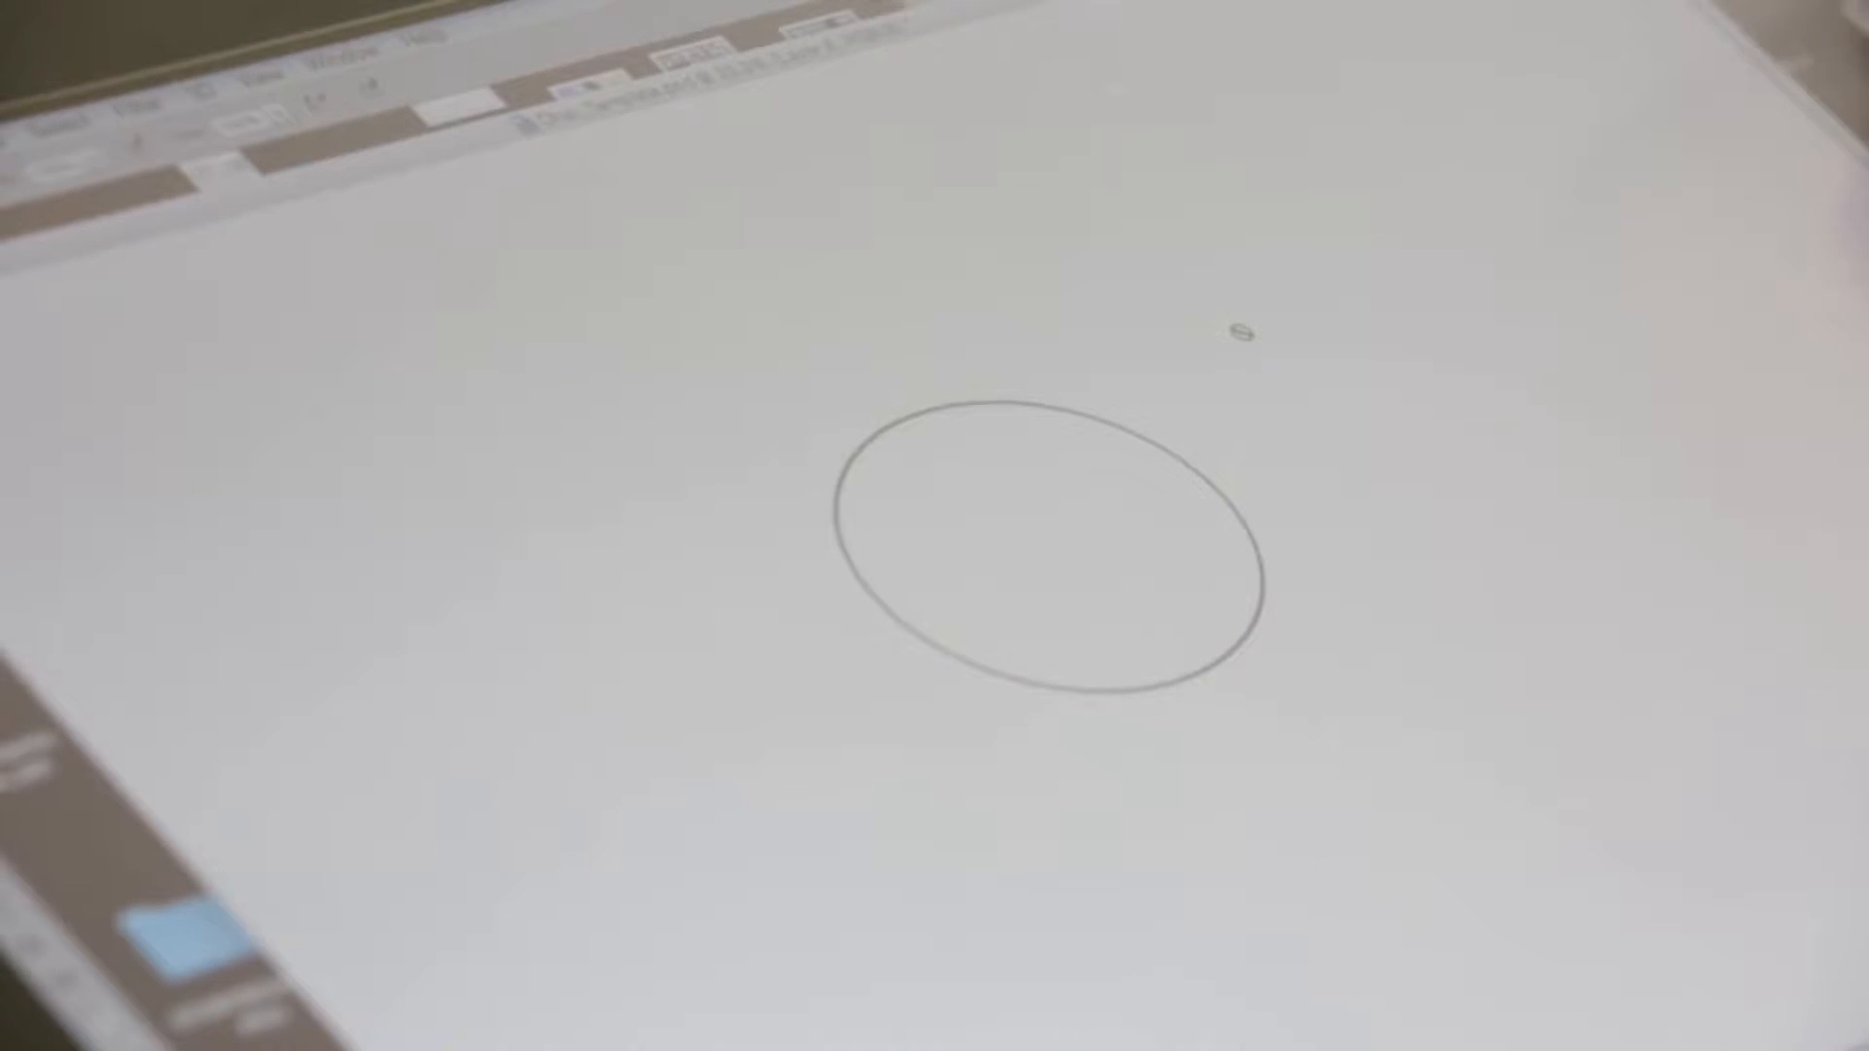
Step: Sketch a round grey pencil outline in the canvas centre for Buttercup's head
drag(775, 548, 1191, 393)
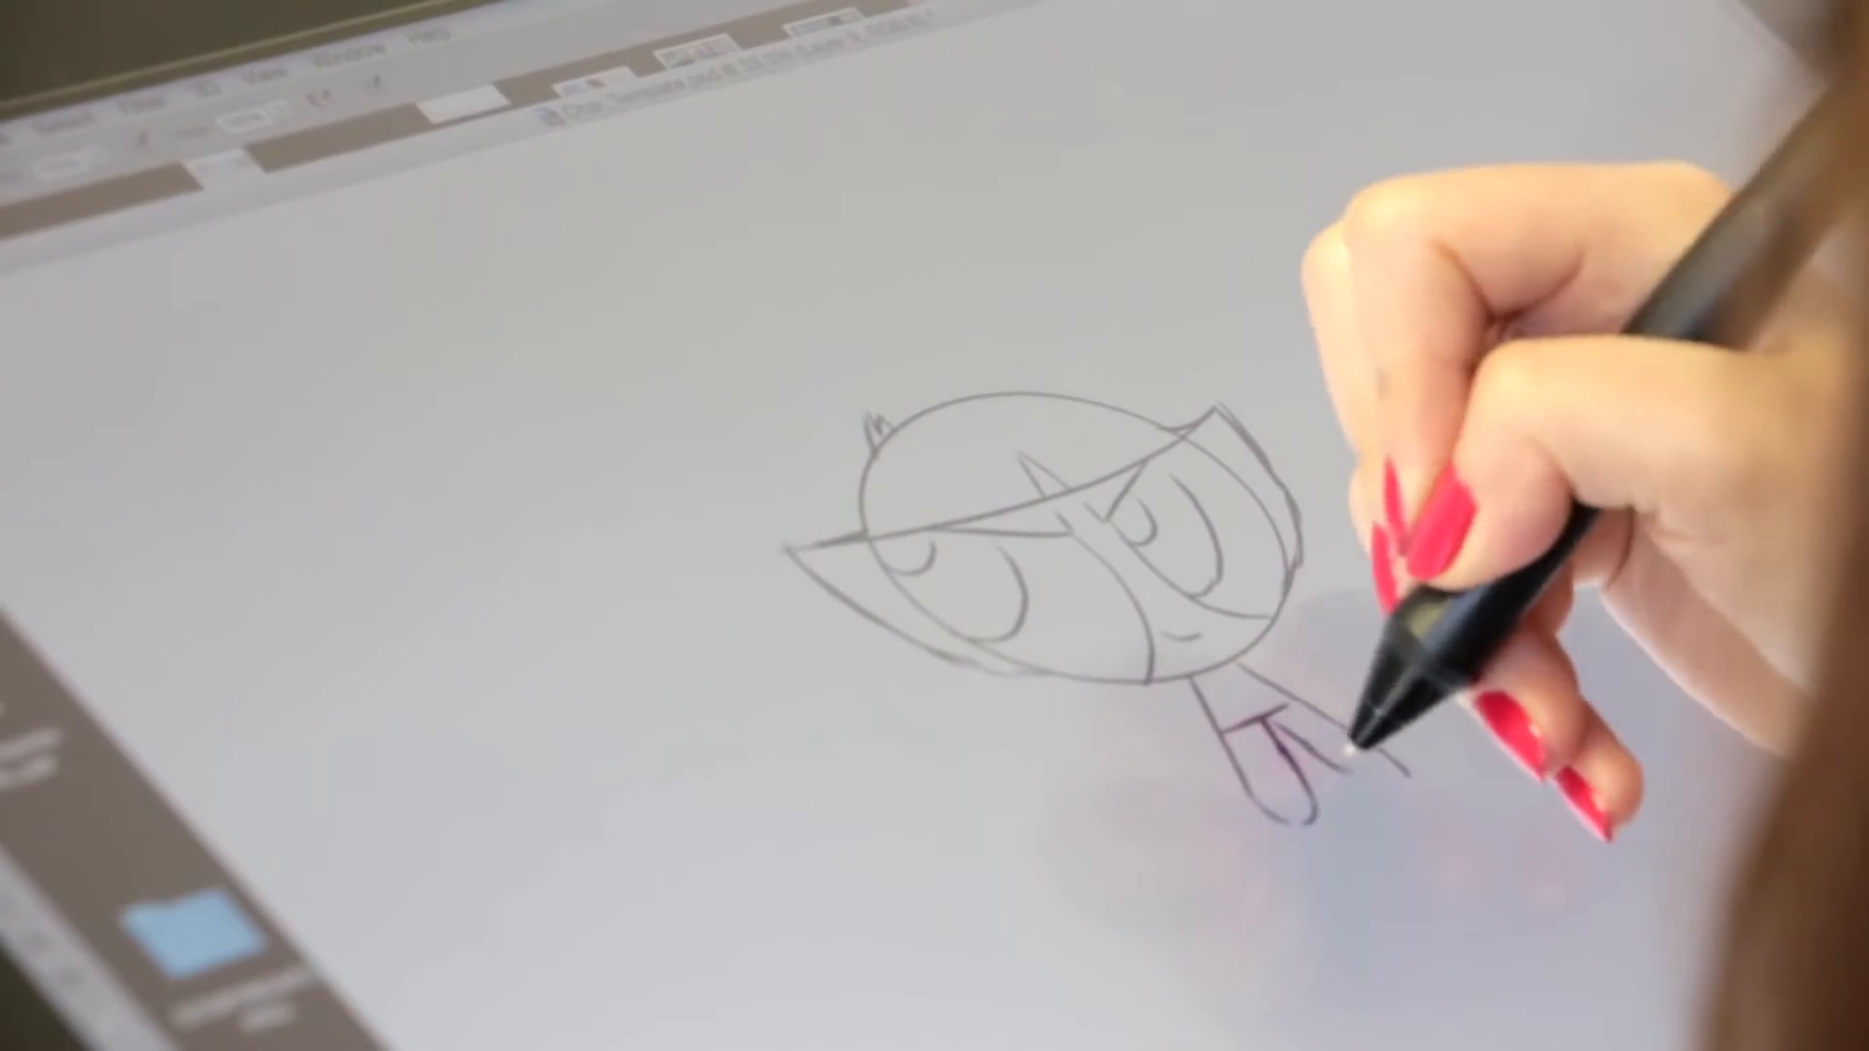
Step: Sketch Buttercup's small body and legs beneath the head
drag(1275, 715, 1335, 774)
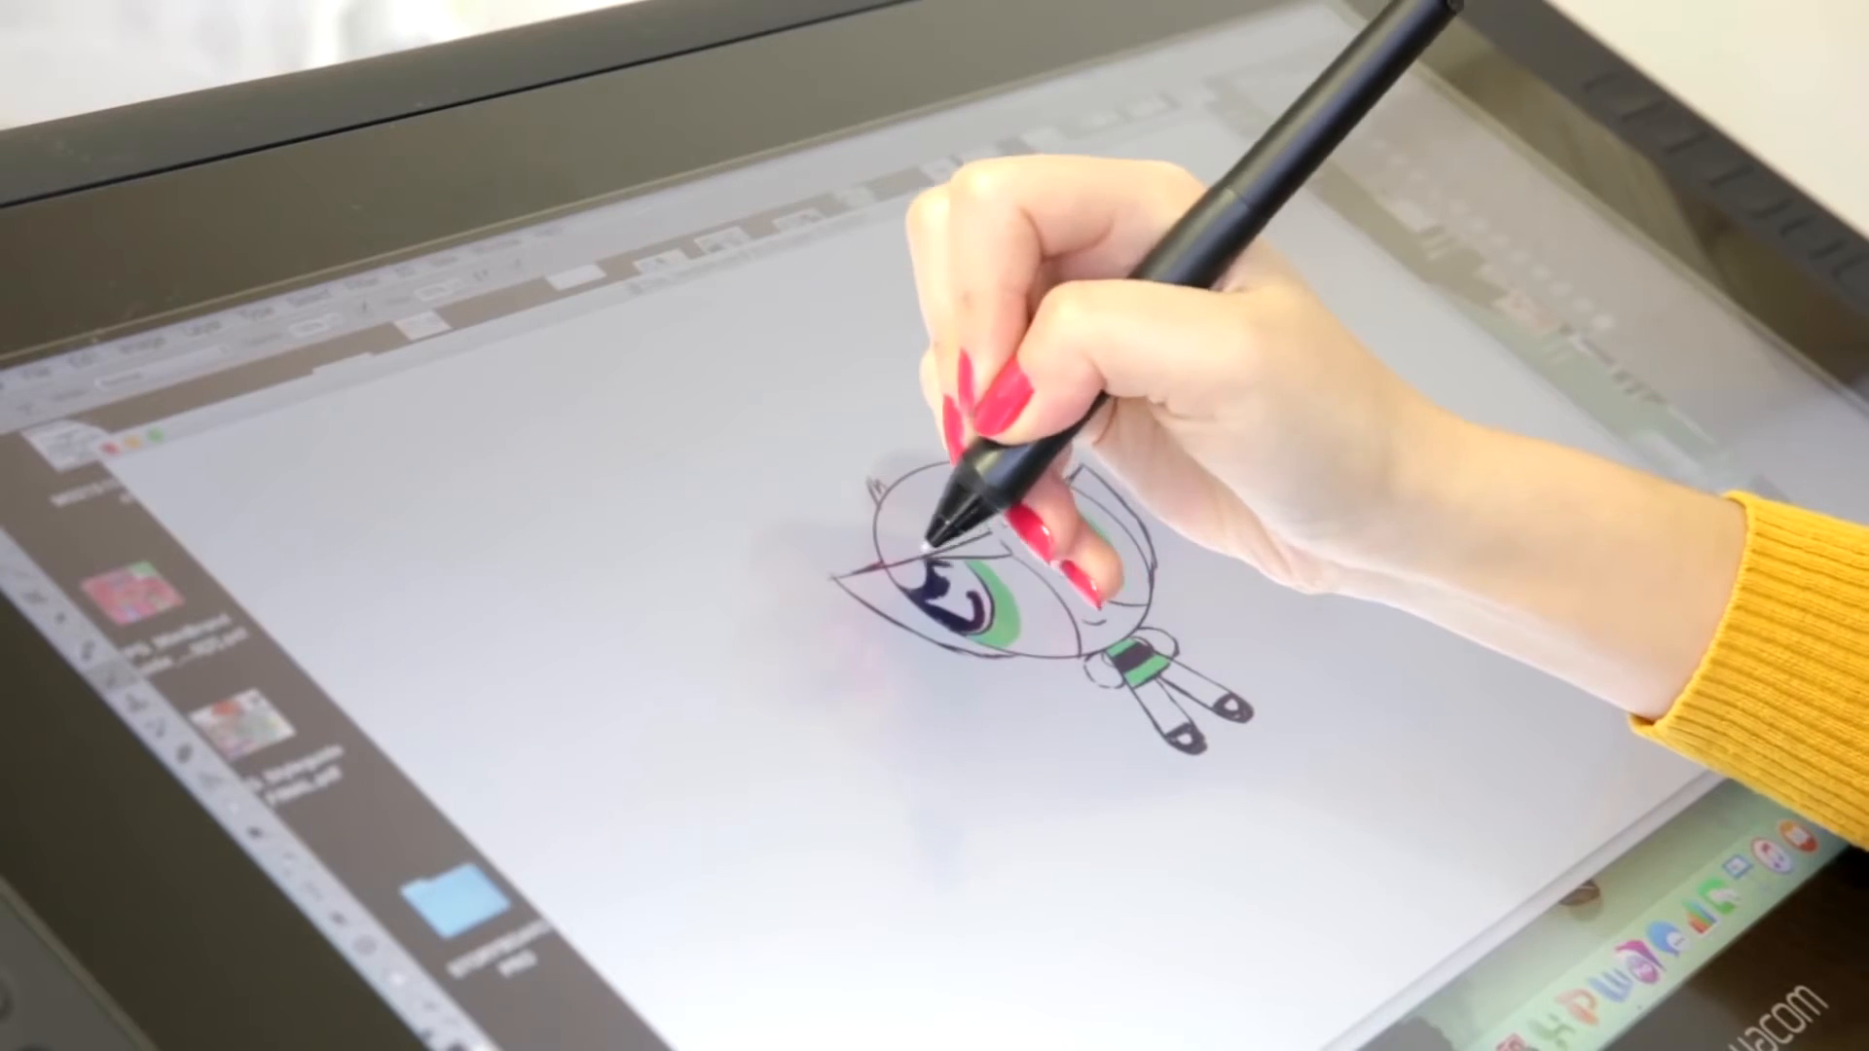
Step: Paint Buttercup's spiky hair solid black, leaving a white highlight on one side
drag(942, 537, 1050, 513)
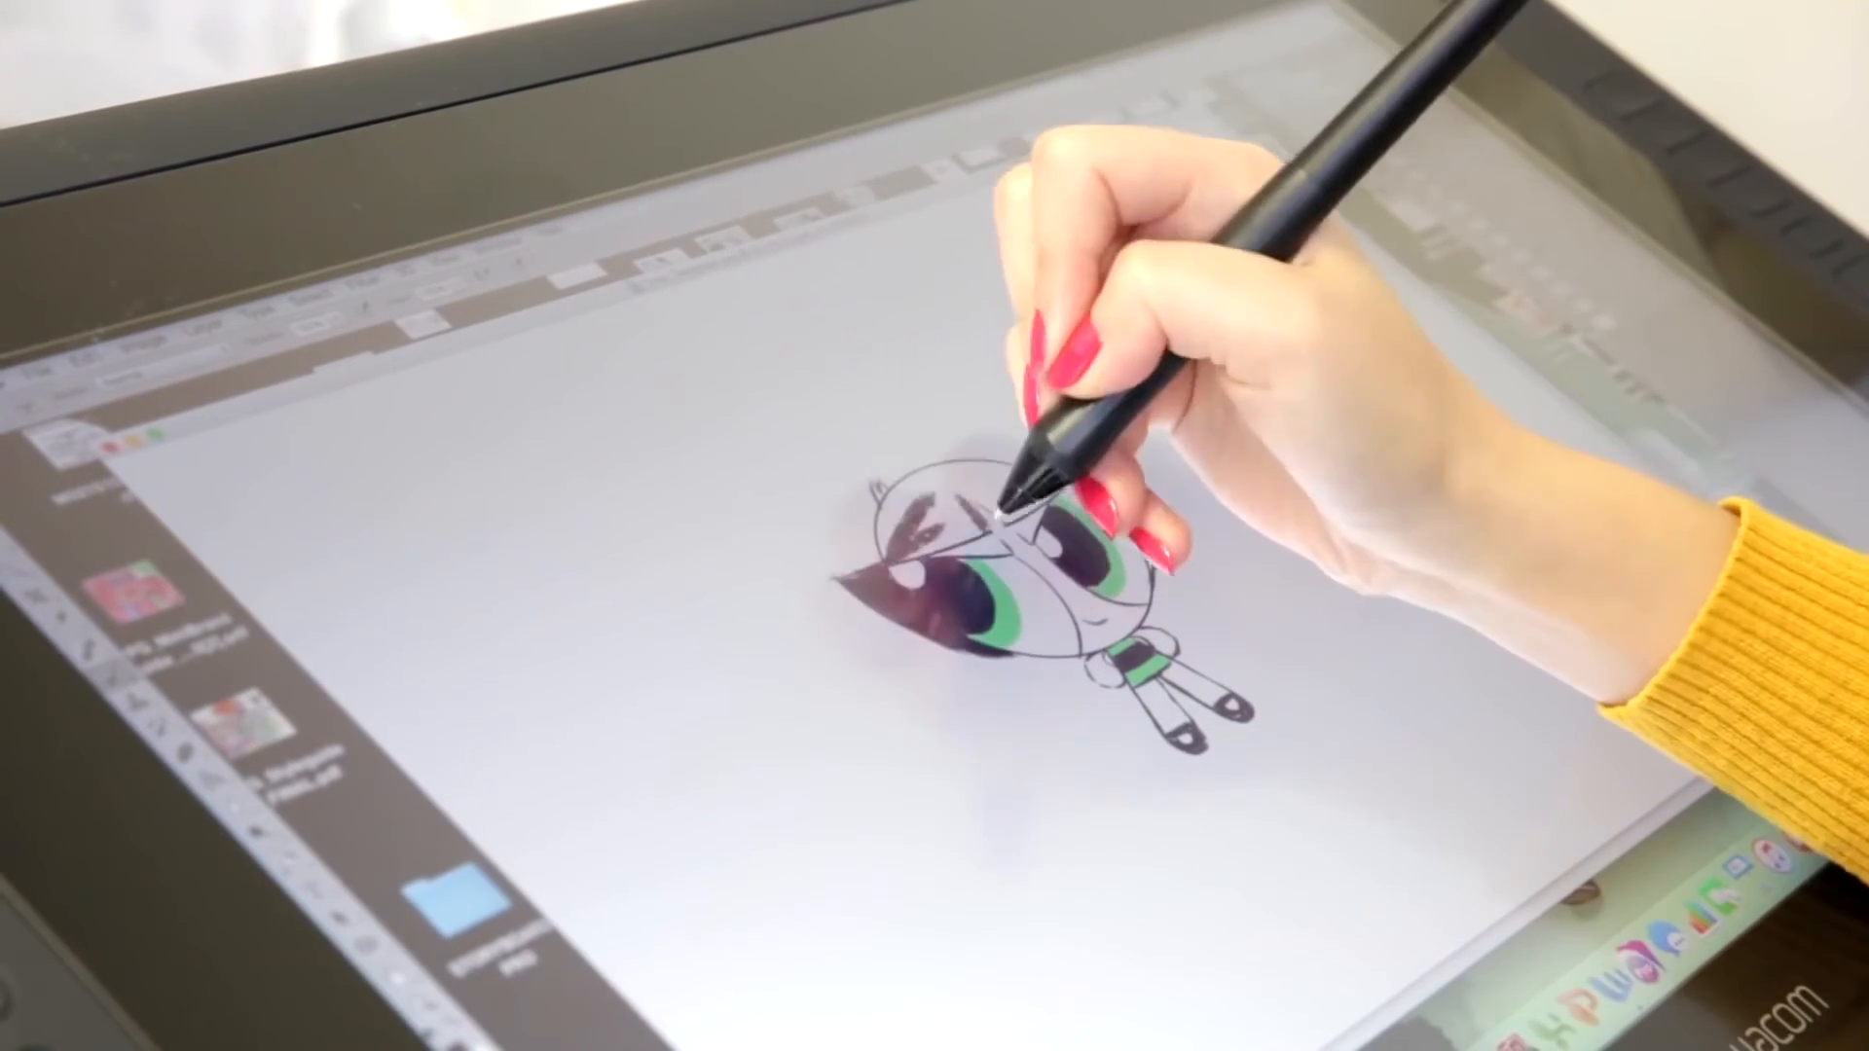
drag(989, 501, 930, 477)
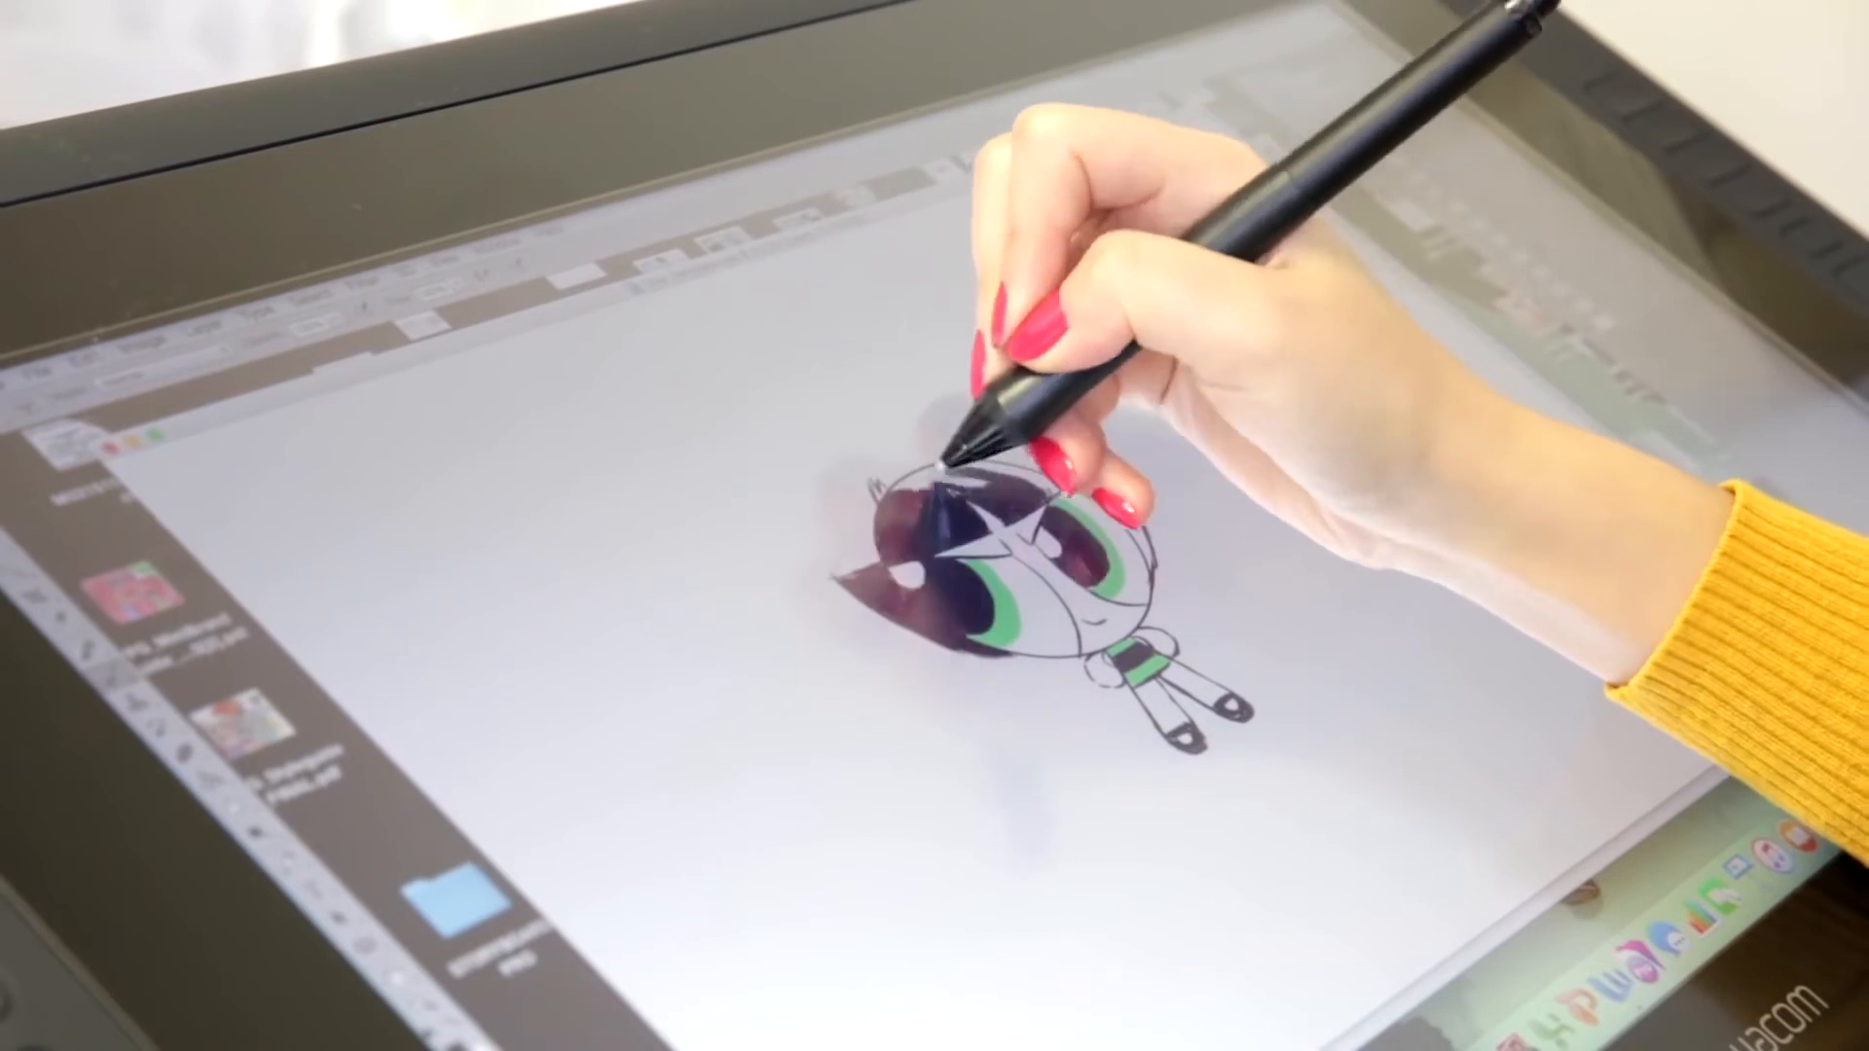